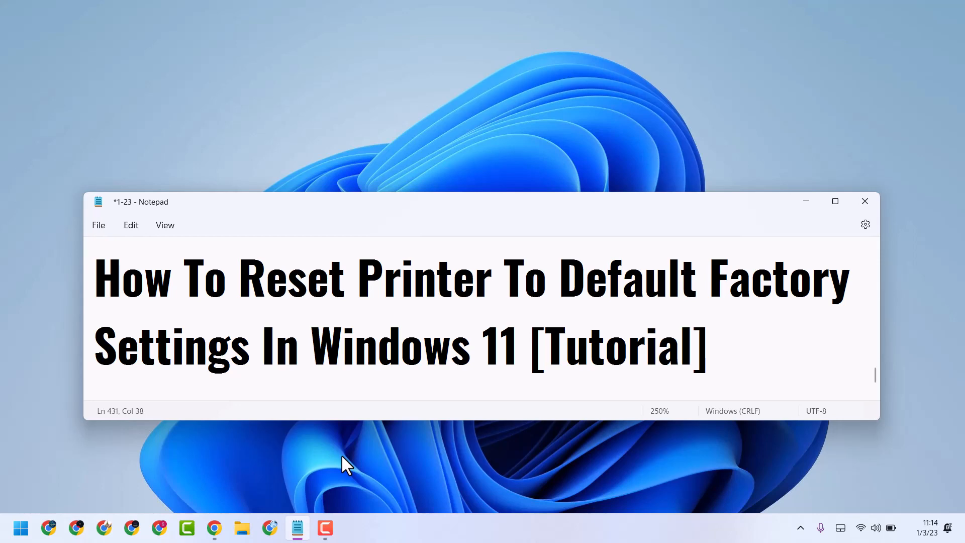
{"action": "mouse_move", "coordinate": [806, 201]}
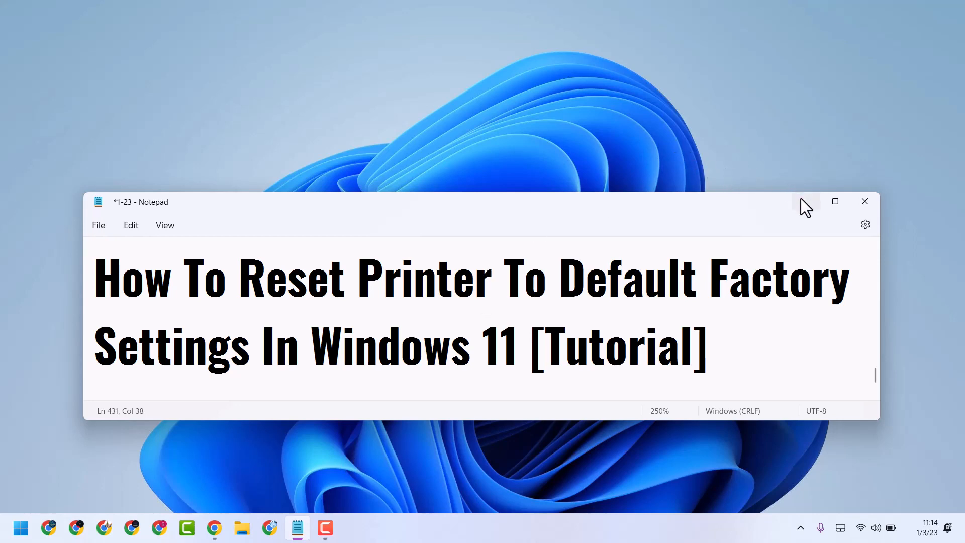
Launch Settings from the pinned icon in the Start menu
{"action": "left_click", "coordinate": [20, 529]}
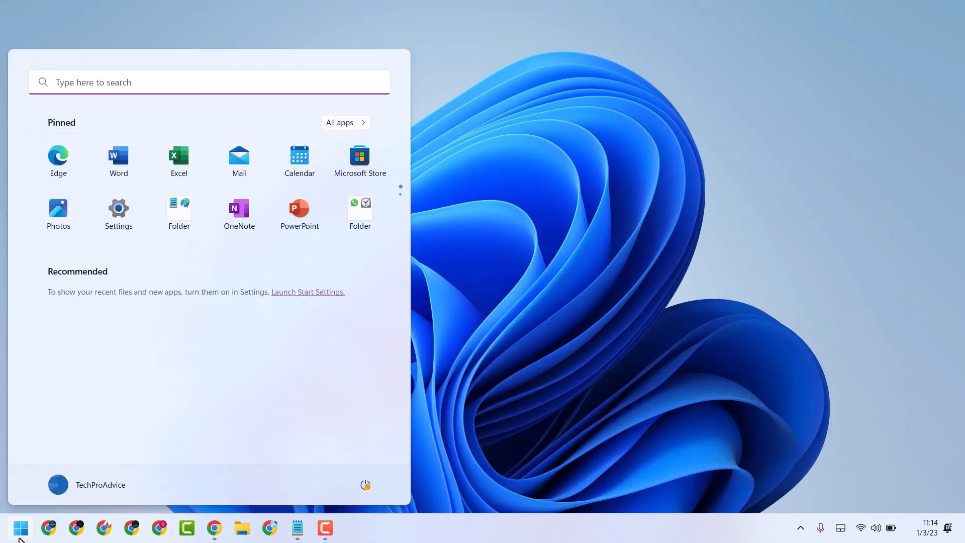
{"action": "mouse_move", "coordinate": [118, 213]}
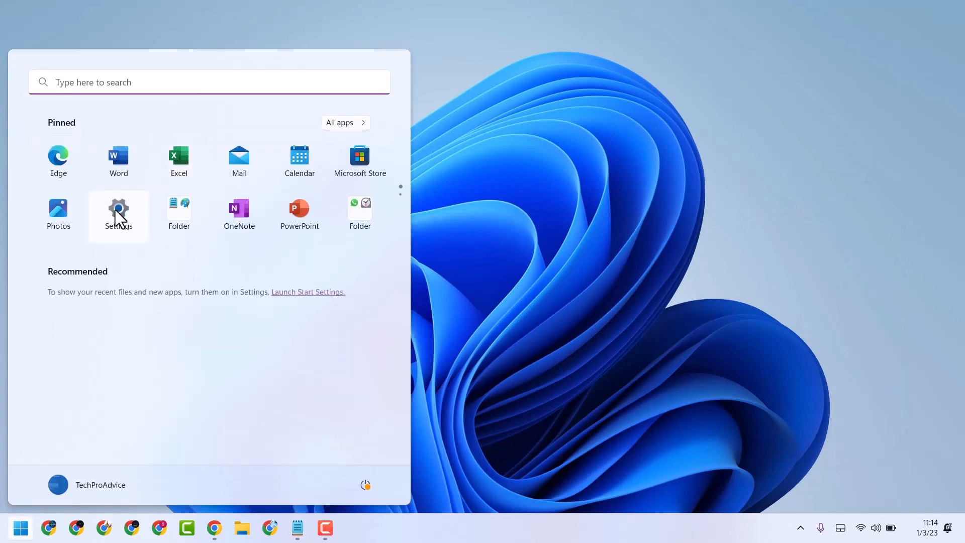
{"action": "left_click", "coordinate": [118, 209]}
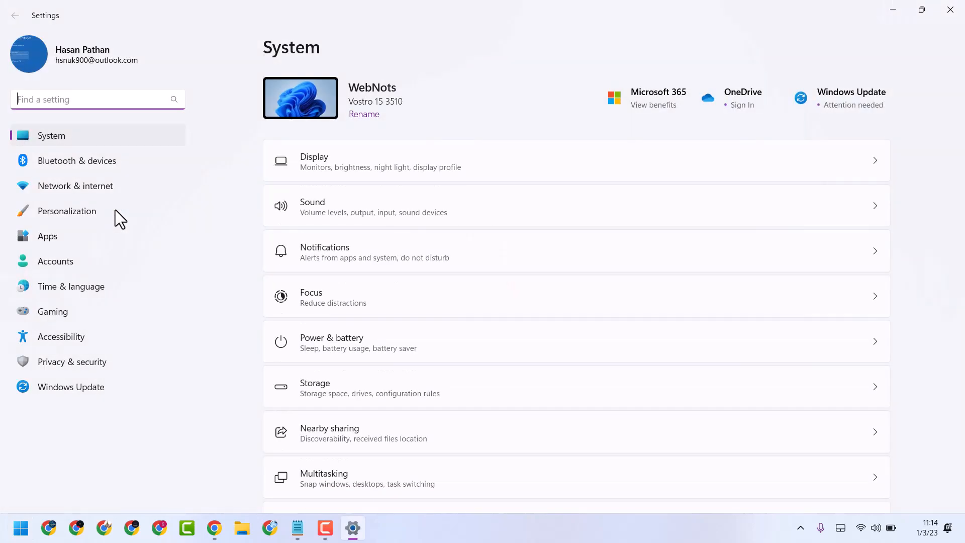
{"action": "mouse_move", "coordinate": [112, 186]}
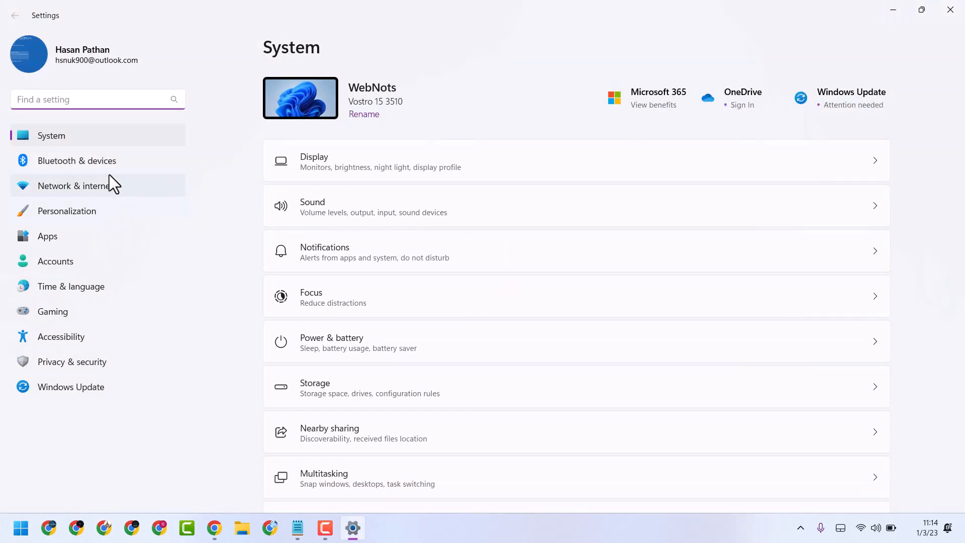
{"action": "mouse_move", "coordinate": [110, 176]}
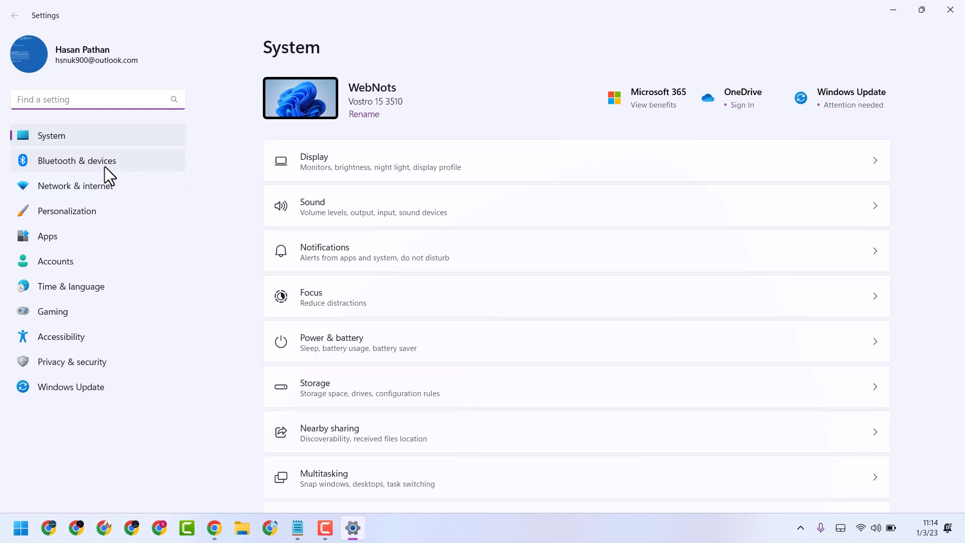
Go to the Bluetooth & devices page and scroll down its device options list
{"action": "left_click", "coordinate": [76, 161]}
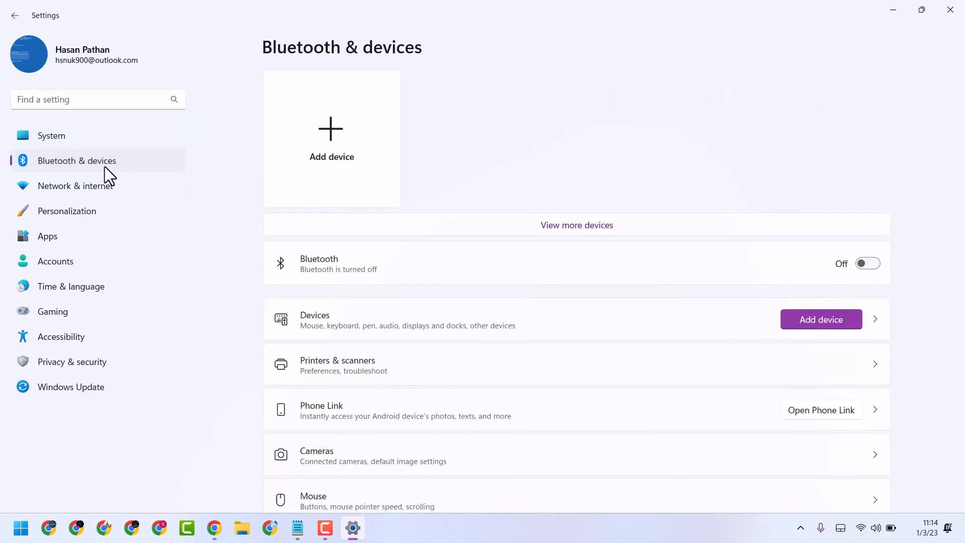
{"action": "mouse_move", "coordinate": [518, 260]}
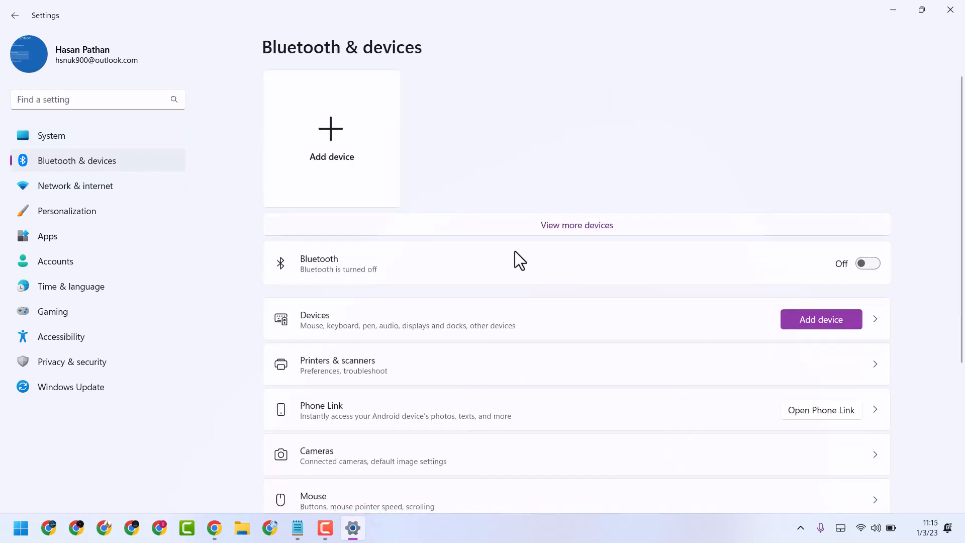
{"action": "scroll", "scroll_direction": "down", "scroll_amount": 3}
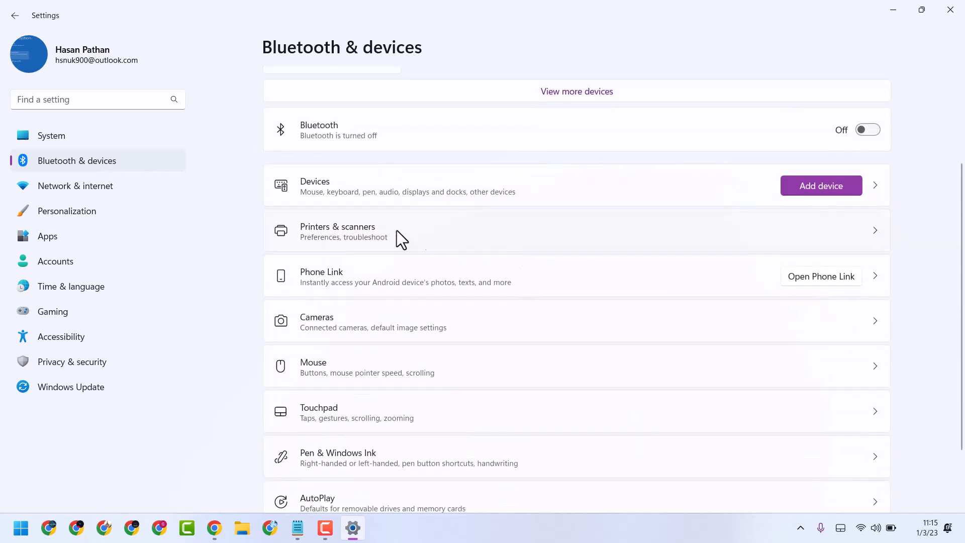
{"action": "mouse_move", "coordinate": [345, 236]}
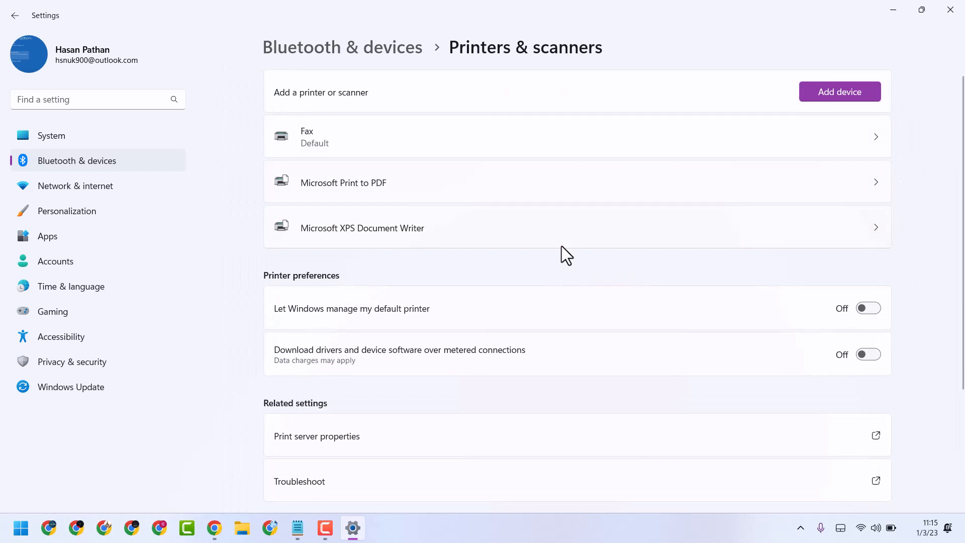
{"action": "mouse_move", "coordinate": [448, 237]}
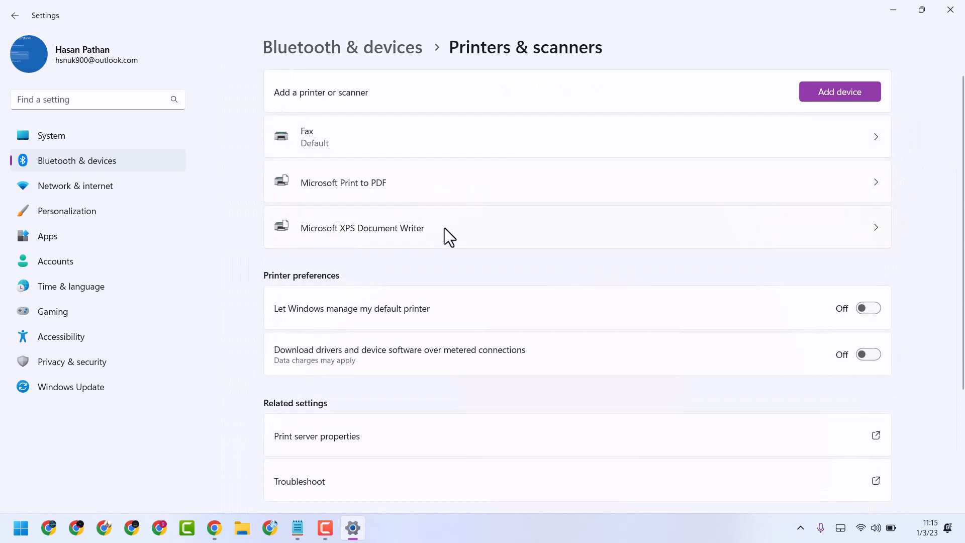
{"action": "mouse_move", "coordinate": [343, 146]}
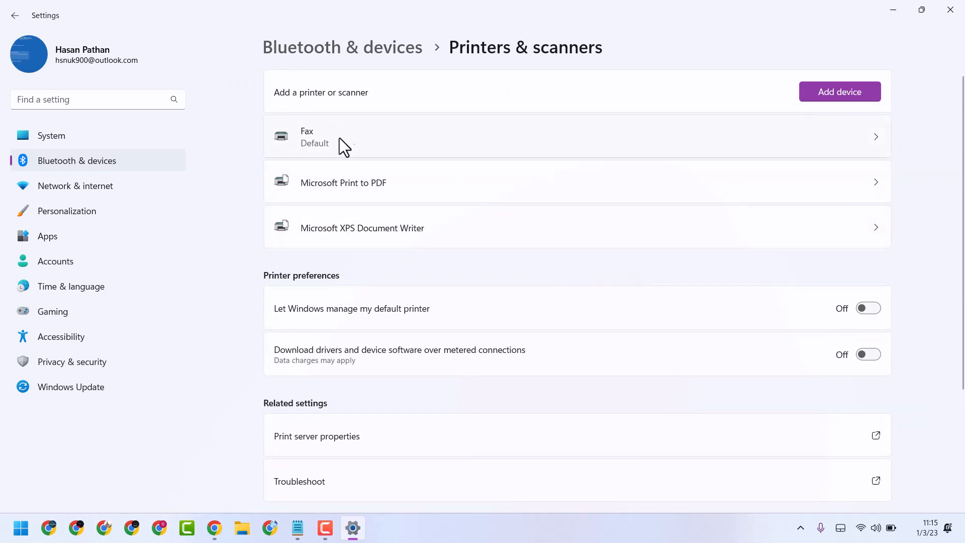
{"action": "mouse_move", "coordinate": [427, 149]}
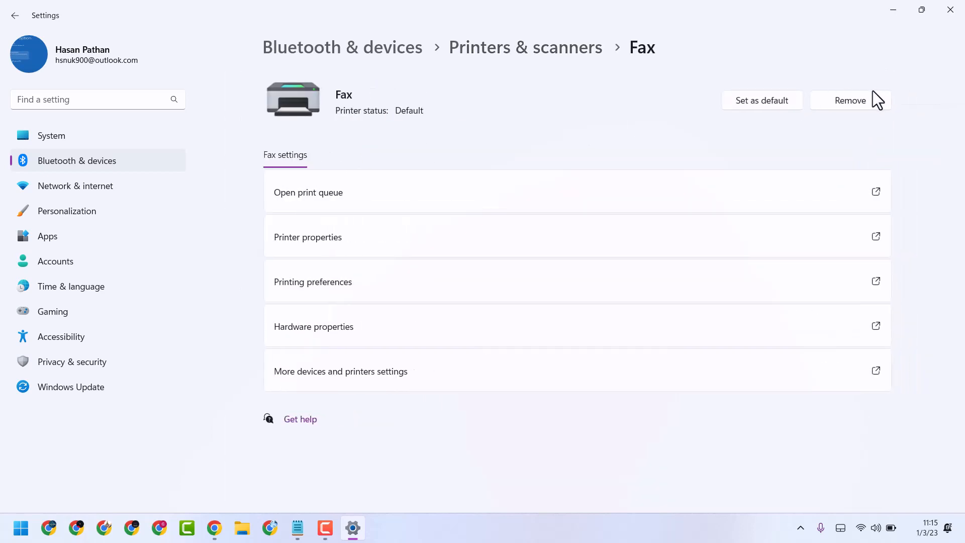
Remove the Fax printer and confirm its deletion
{"action": "left_click", "coordinate": [850, 101]}
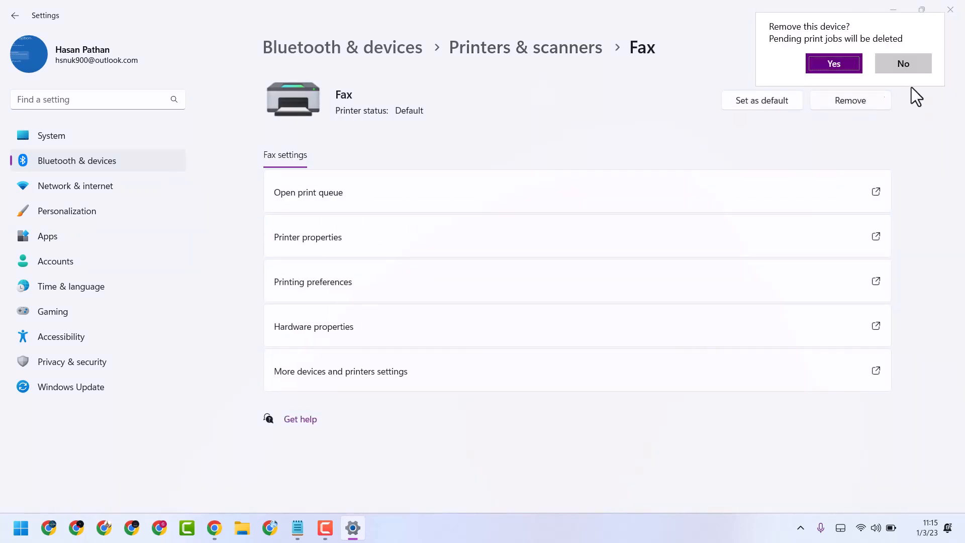
{"action": "left_click", "coordinate": [834, 63]}
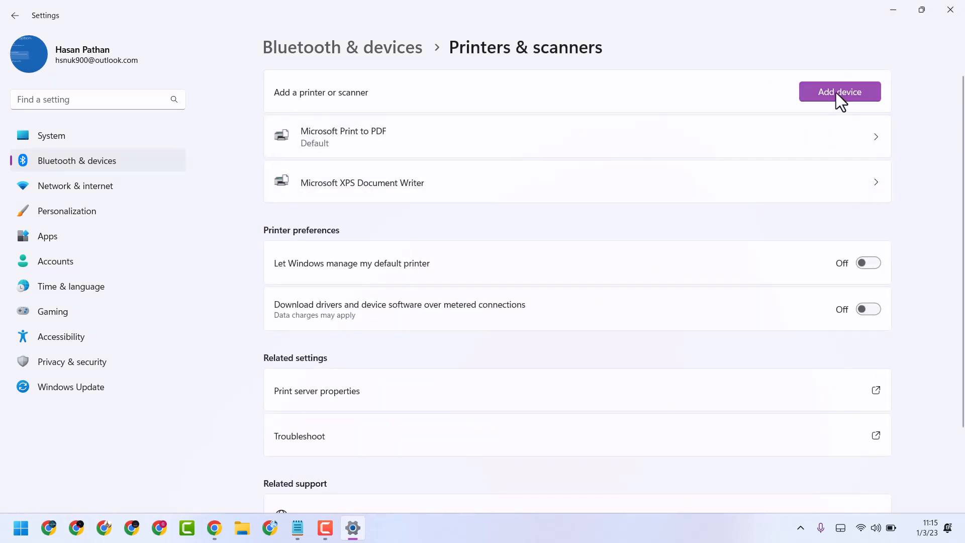
Click Add device next to 'Add a printer or scanner' to search for printers
{"action": "left_click", "coordinate": [839, 92]}
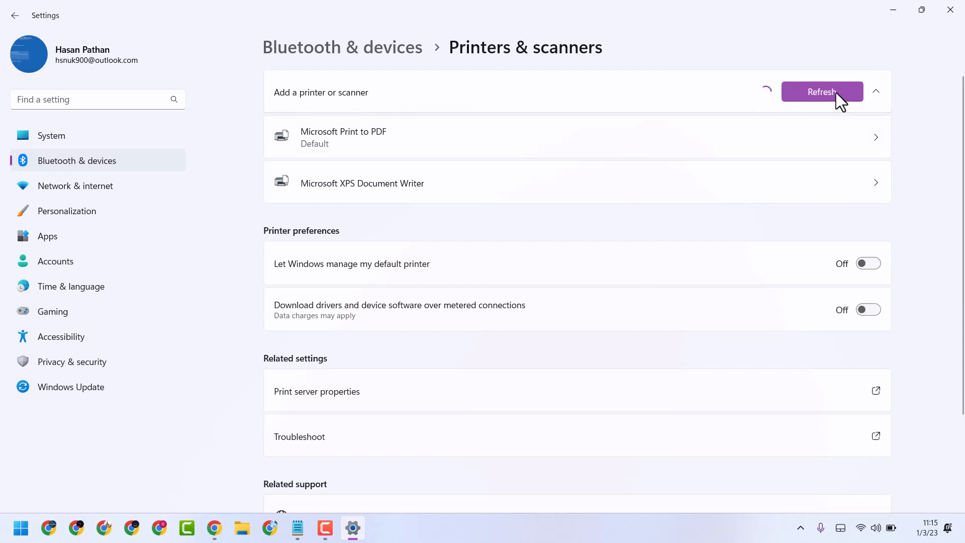
{"action": "mouse_move", "coordinate": [289, 129]}
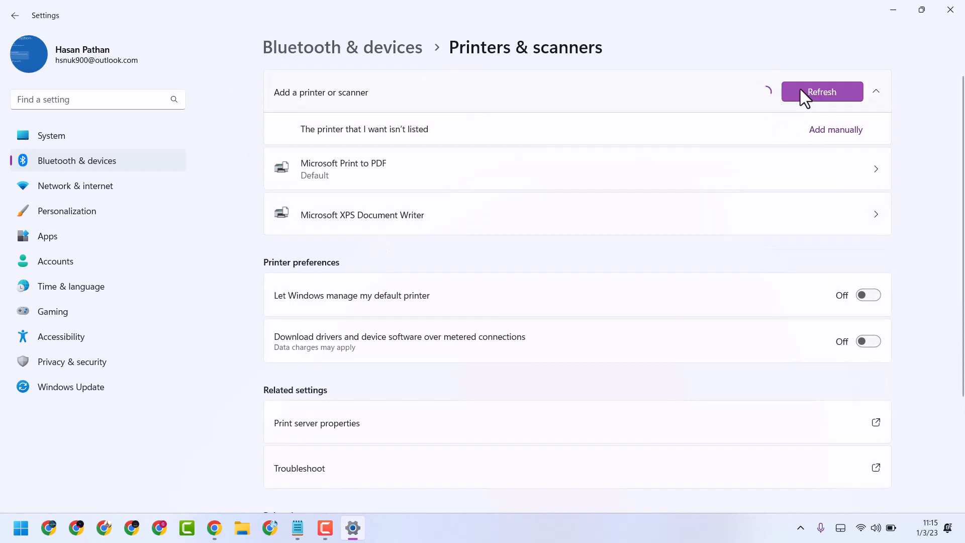
{"action": "mouse_move", "coordinate": [831, 110]}
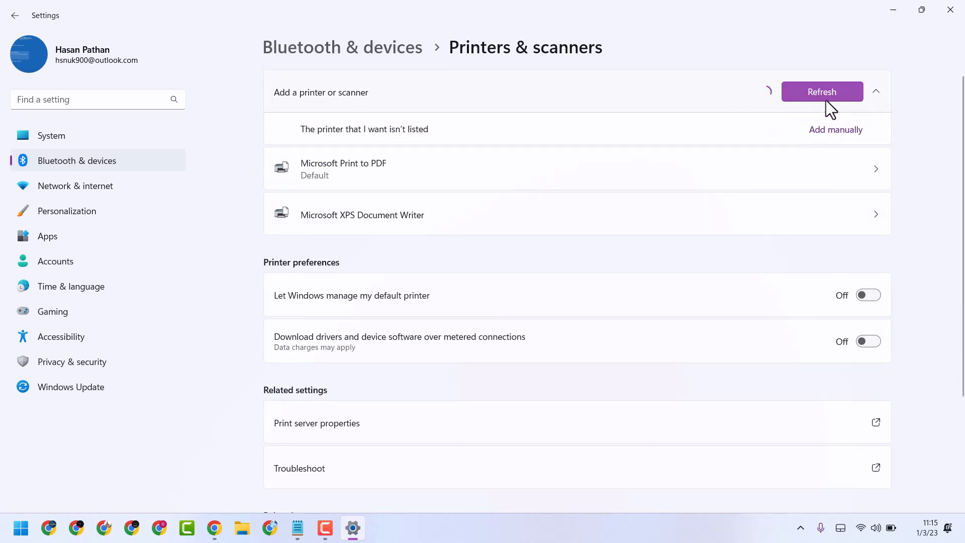
{"action": "mouse_move", "coordinate": [782, 137]}
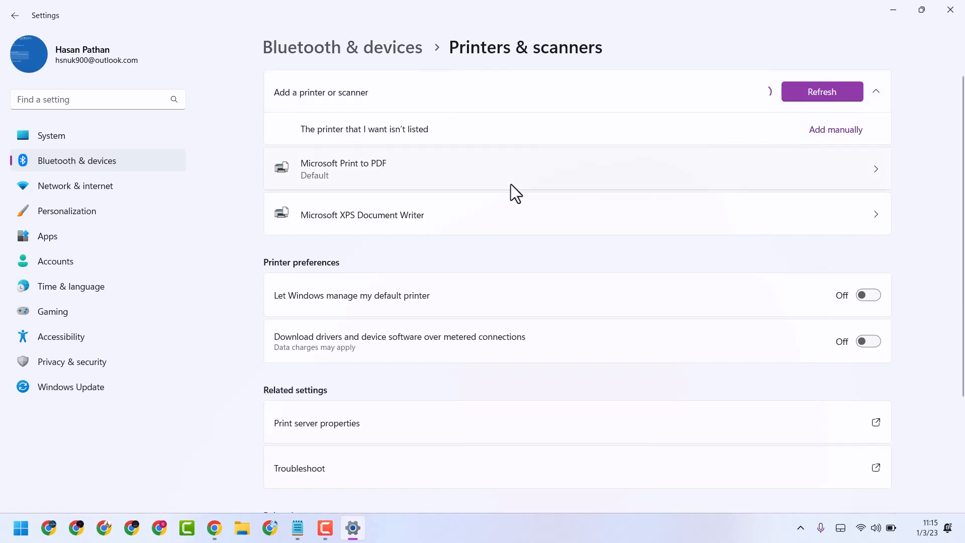
{"action": "mouse_move", "coordinate": [659, 184]}
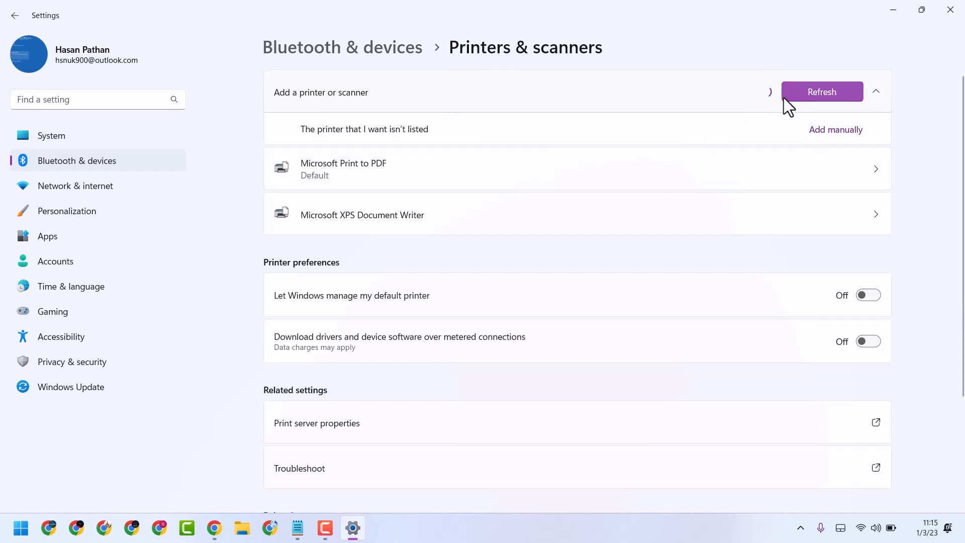
{"action": "mouse_move", "coordinate": [20, 528]}
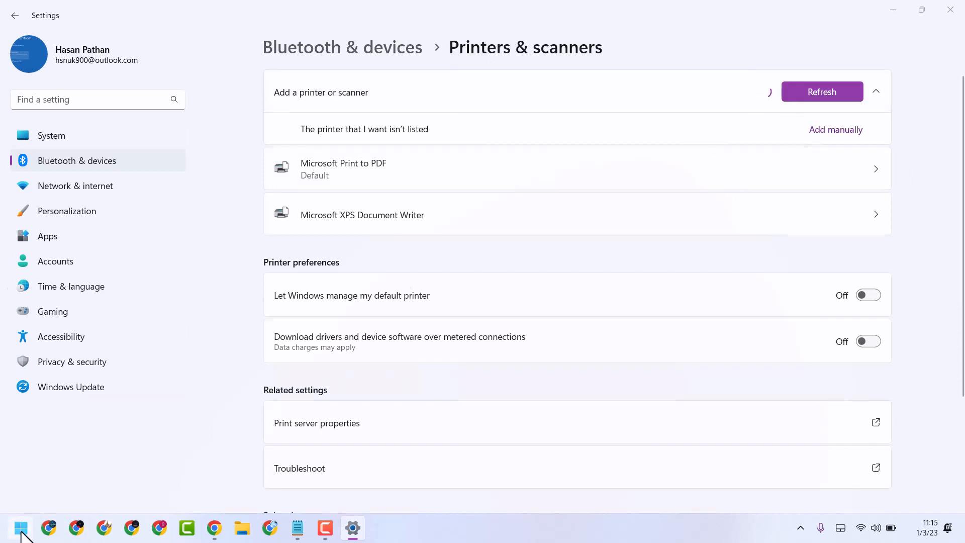
Close the Settings window and restore the Notepad printer-reset tutorial from the taskbar
{"action": "left_click", "coordinate": [21, 528]}
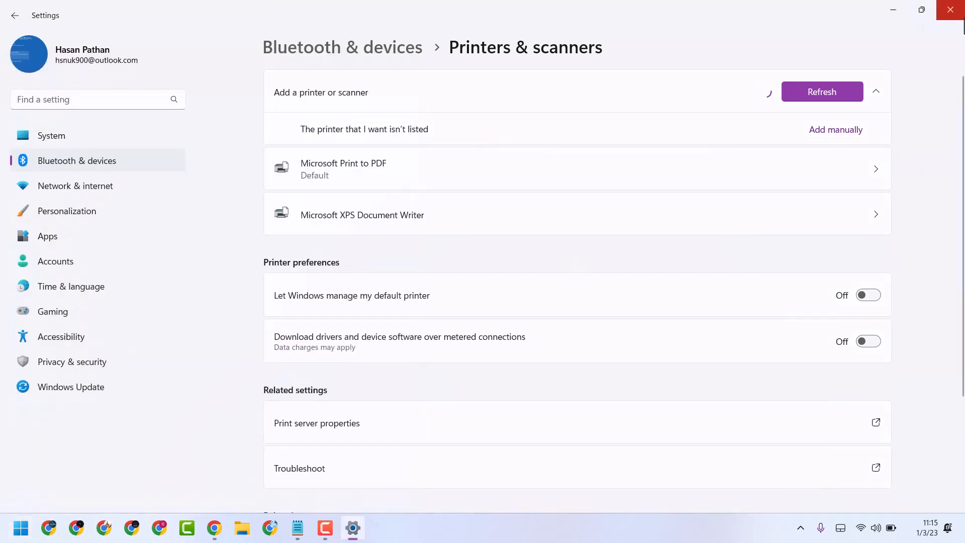
{"action": "left_click", "coordinate": [949, 10]}
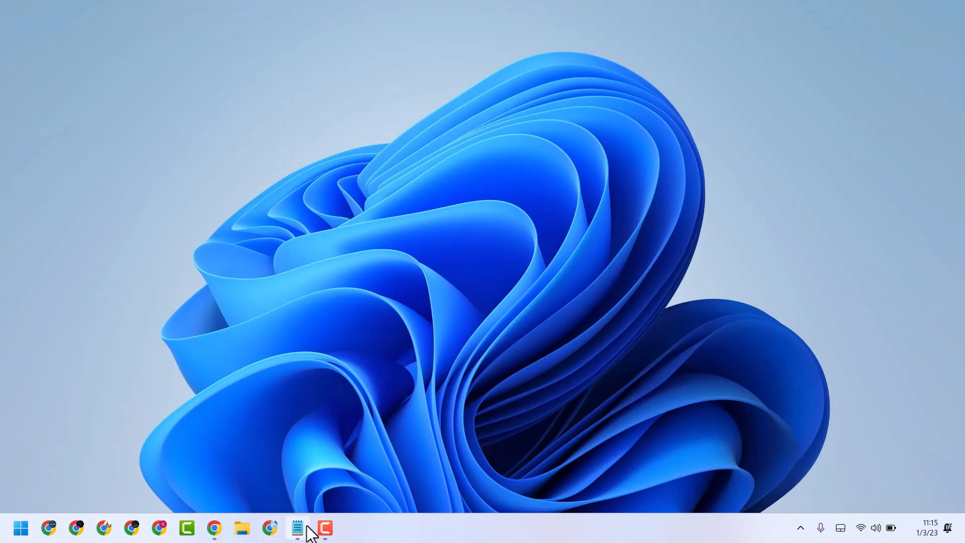
{"action": "left_click", "coordinate": [299, 529]}
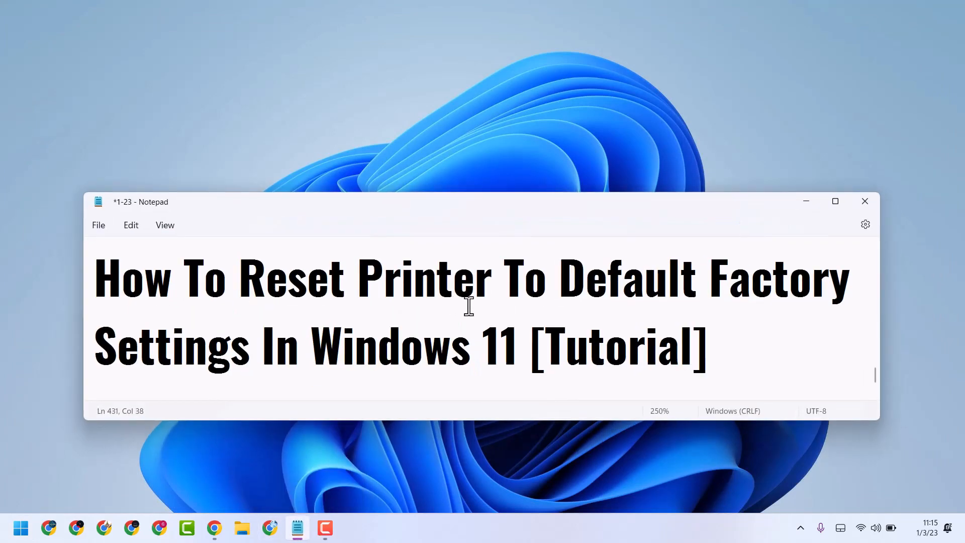
{"action": "mouse_move", "coordinate": [498, 283]}
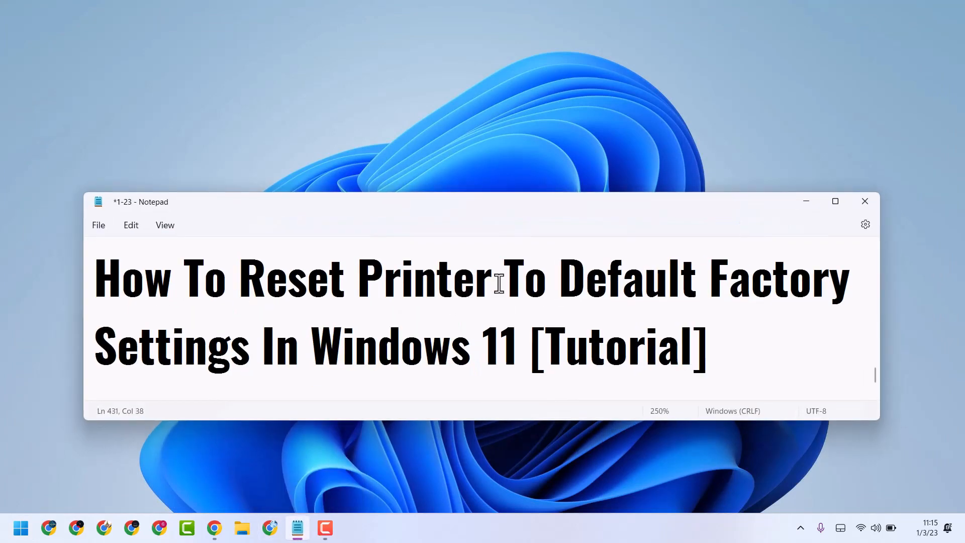
{"action": "mouse_move", "coordinate": [284, 378]}
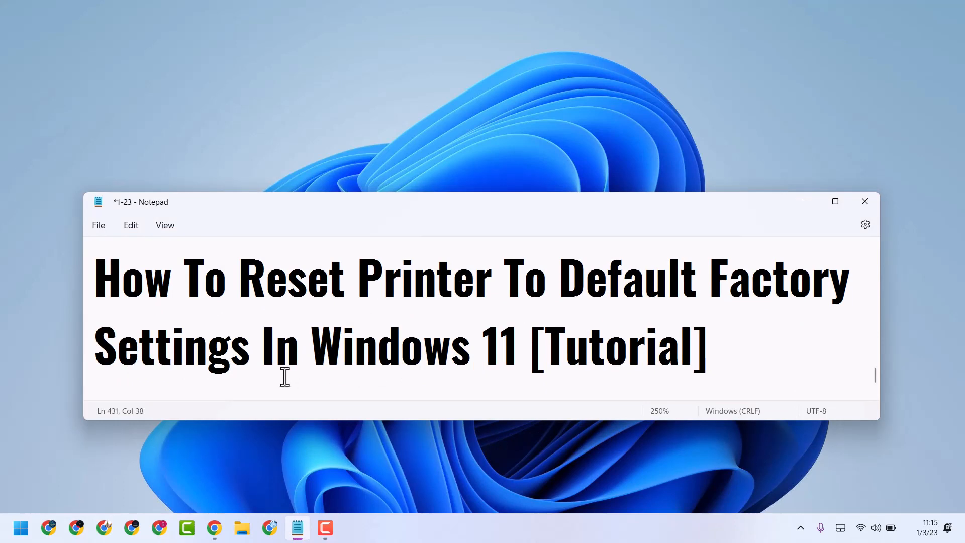
{"action": "mouse_move", "coordinate": [779, 228]}
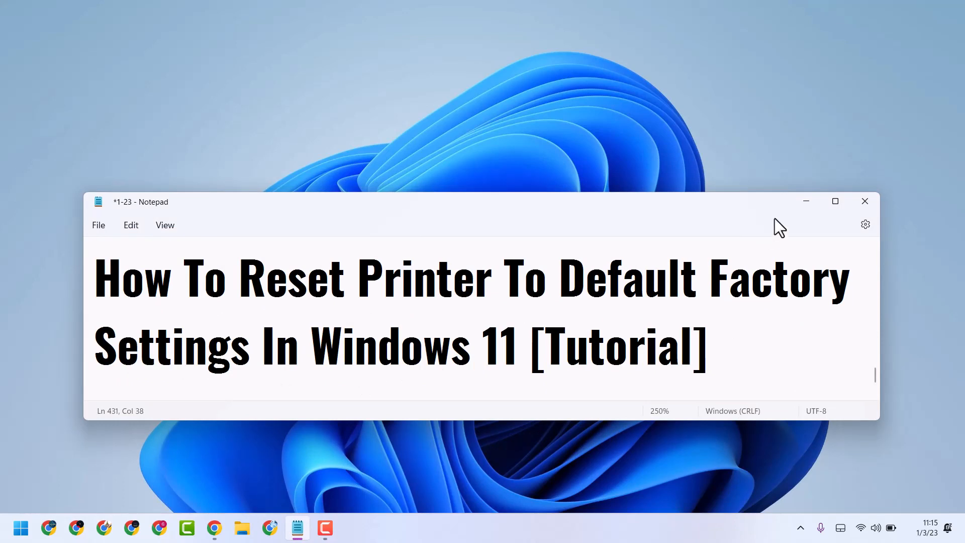
{"action": "mouse_move", "coordinate": [806, 201]}
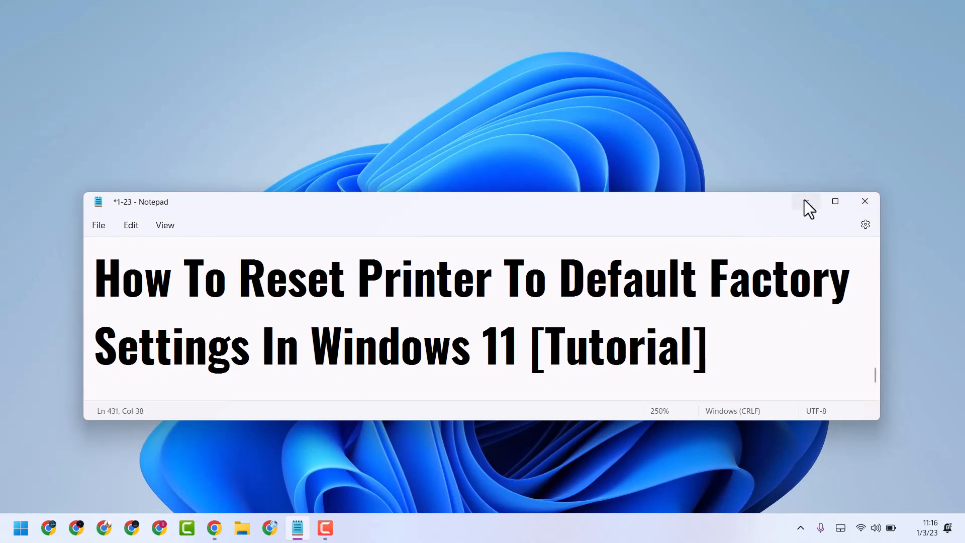